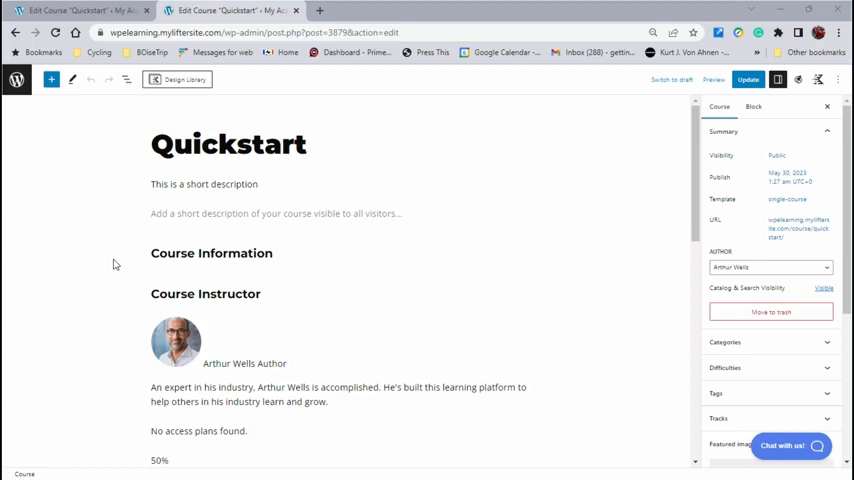
mouse_move(324, 192)
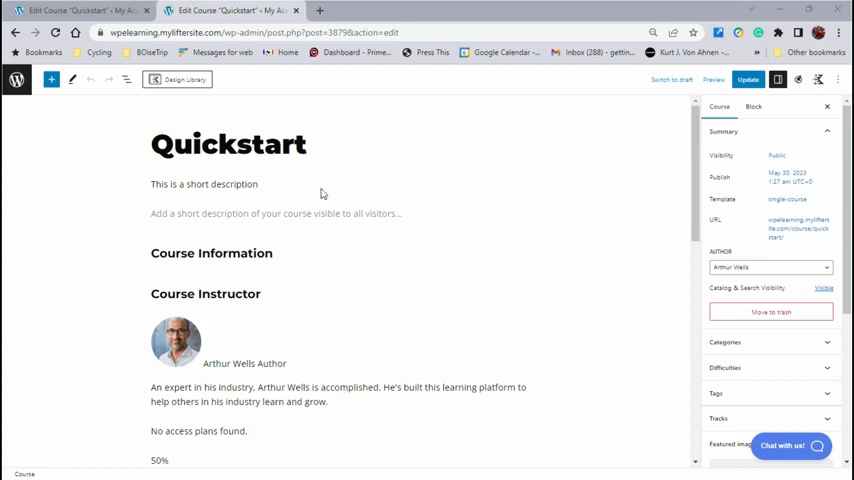
mouse_move(736, 168)
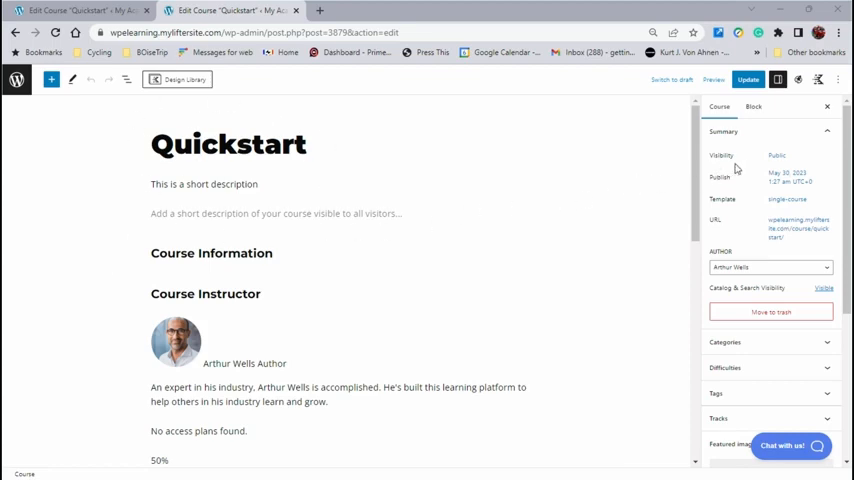
Launch the Course Builder for the Quickstart course from the sidebar panel.
scroll("down", 3)
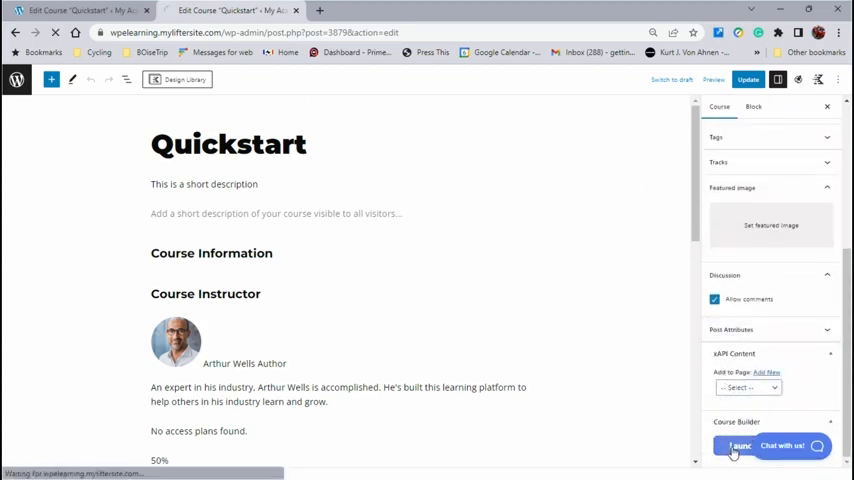
left_click(736, 444)
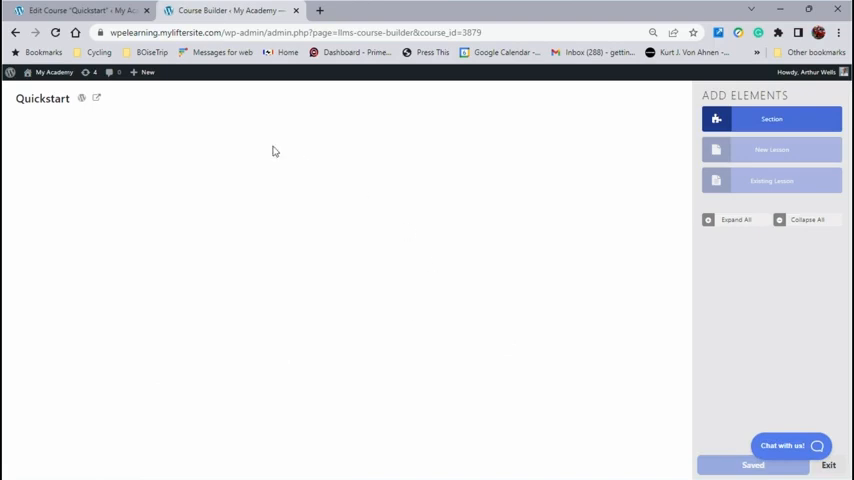
mouse_move(280, 322)
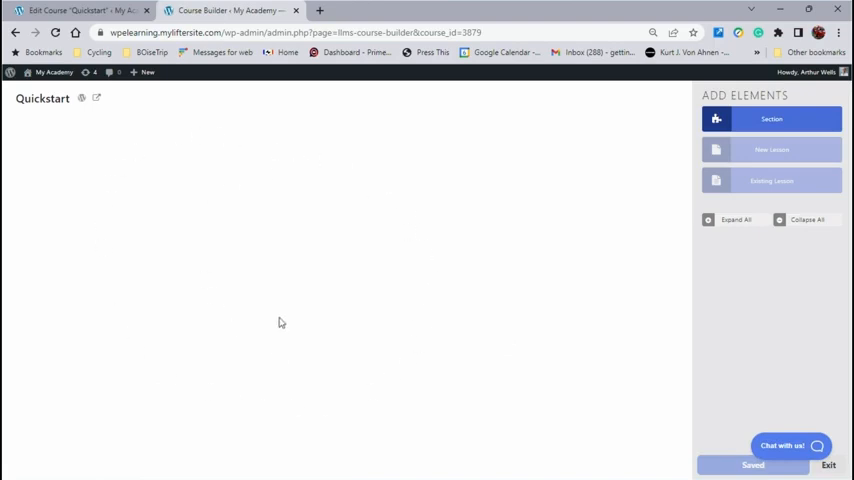
mouse_move(208, 210)
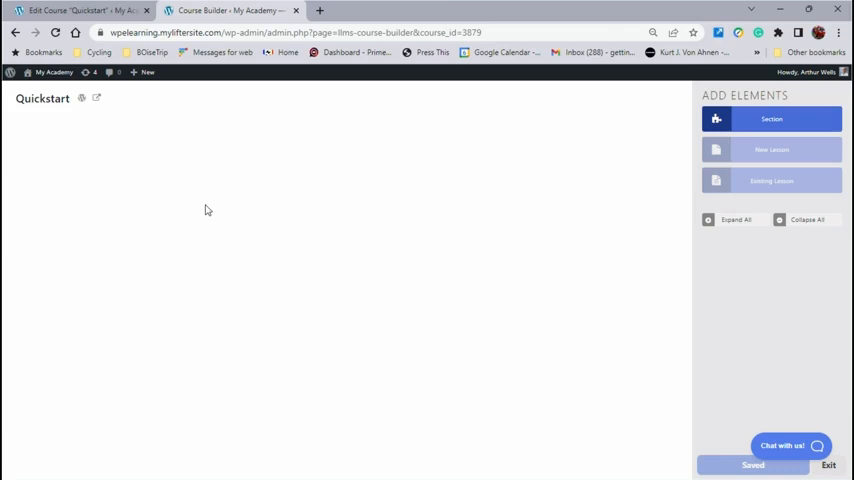
mouse_move(44, 132)
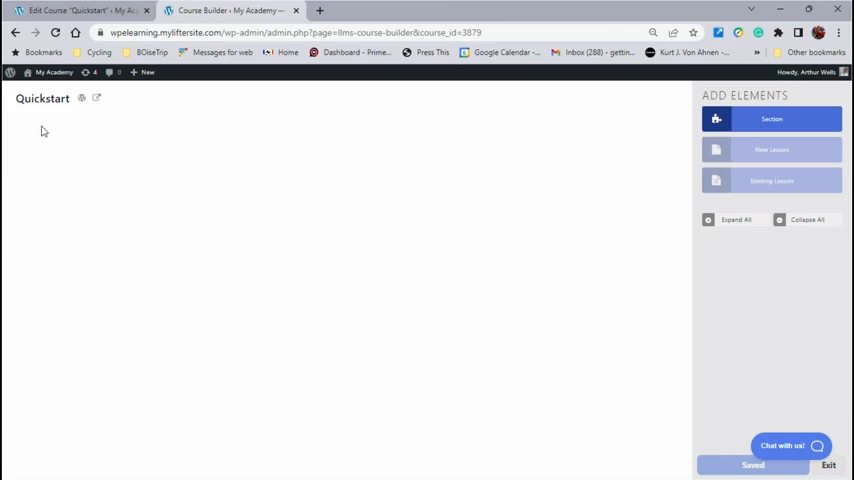
mouse_move(64, 136)
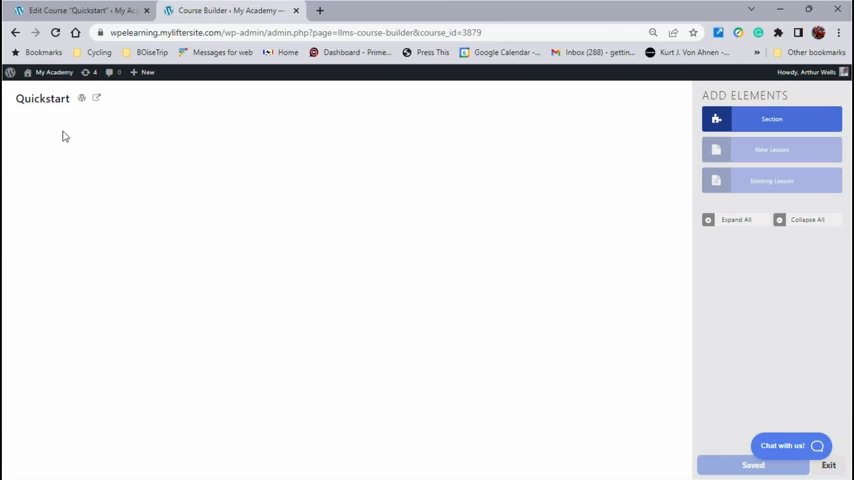
mouse_move(80, 190)
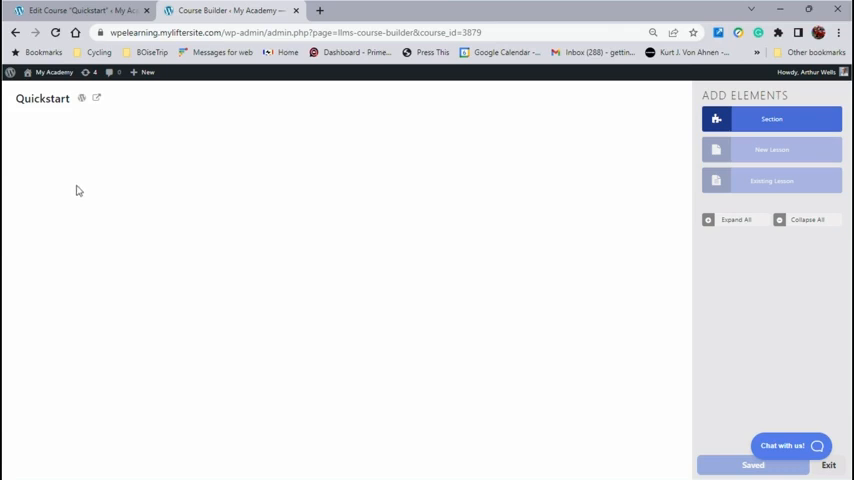
mouse_move(52, 236)
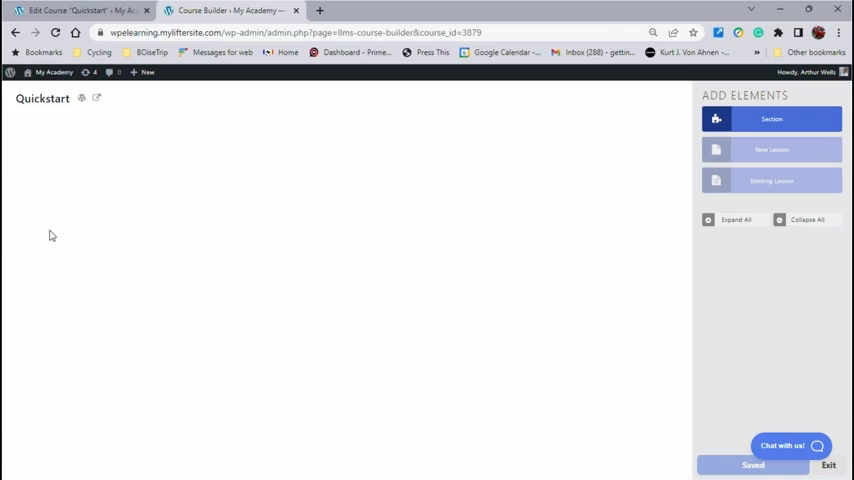
mouse_move(670, 176)
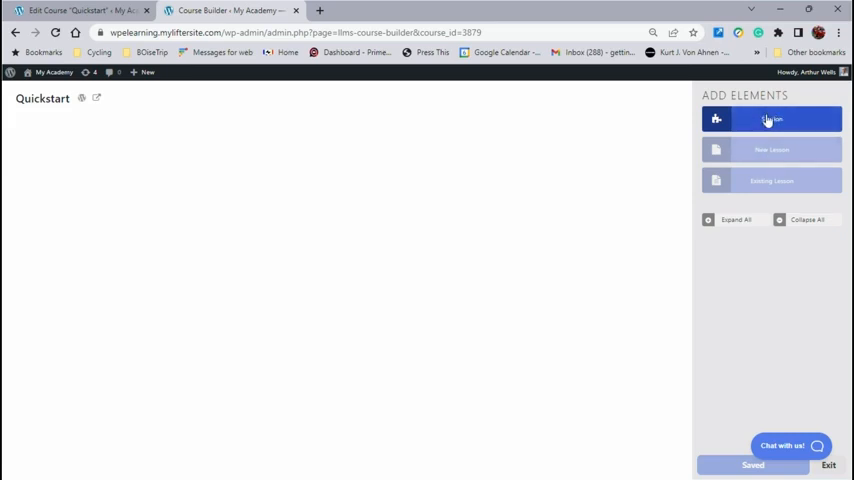
Add a first section to the outline and rename it Getting Started.
left_click(772, 120)
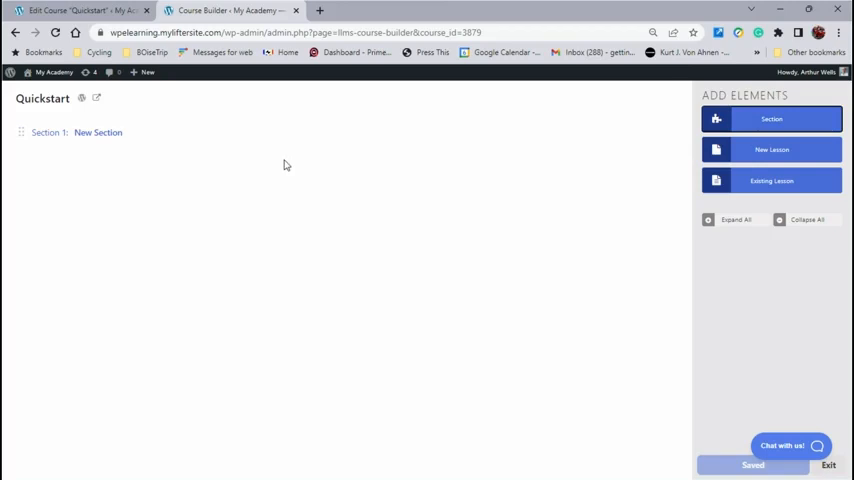
mouse_move(96, 132)
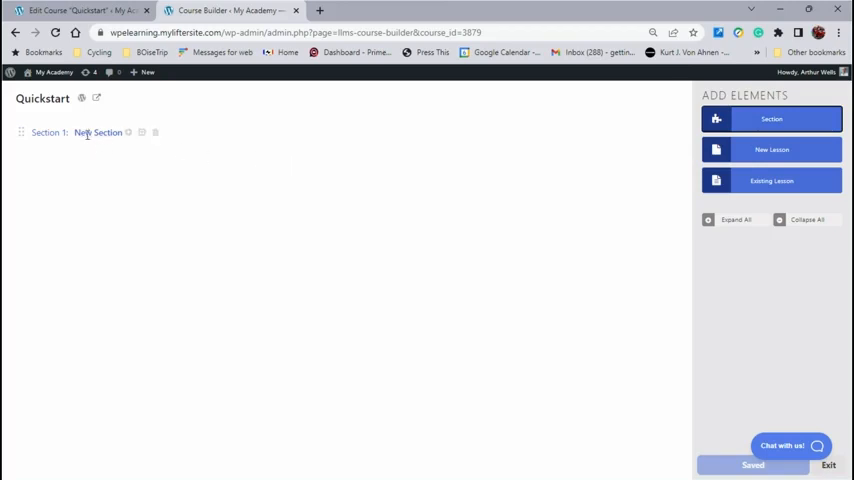
double_click(98, 132)
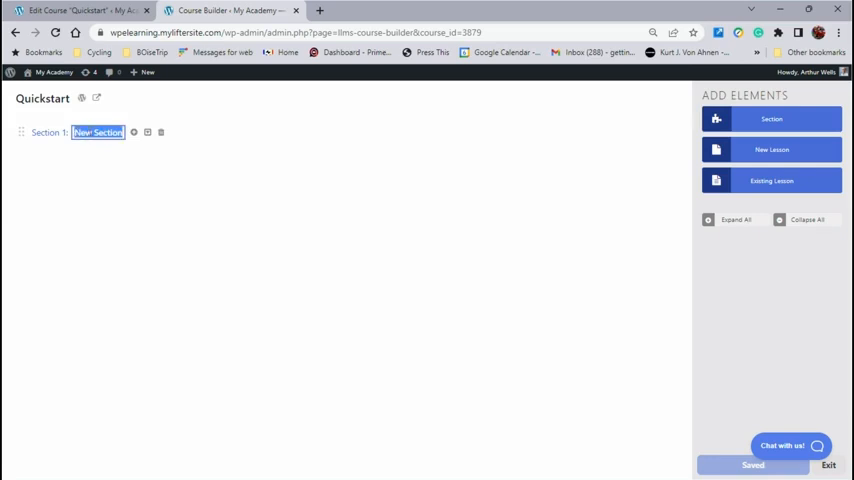
type("Getting Started")
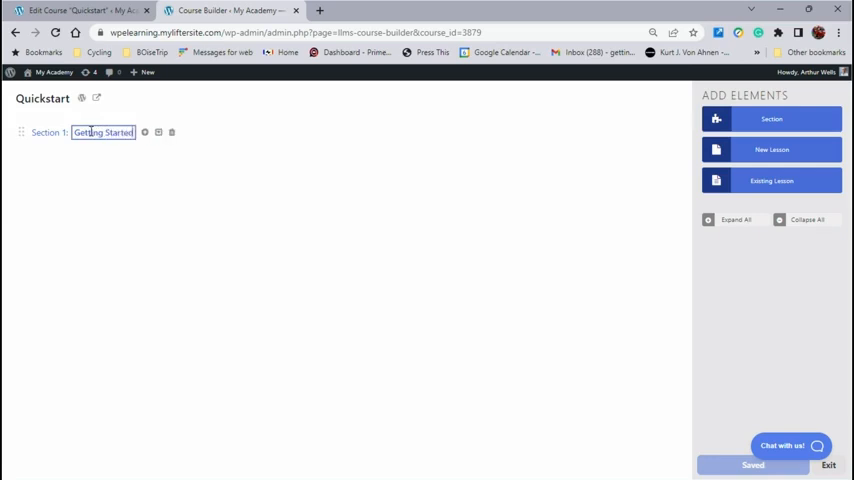
left_click(158, 156)
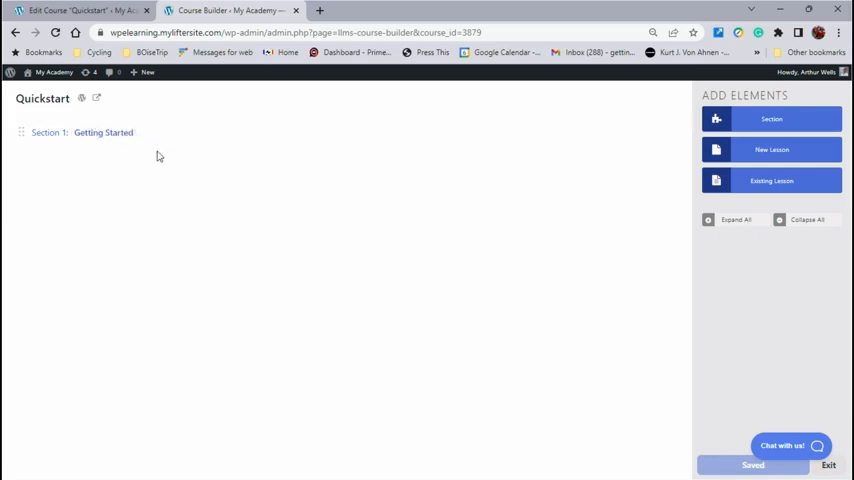
mouse_move(772, 120)
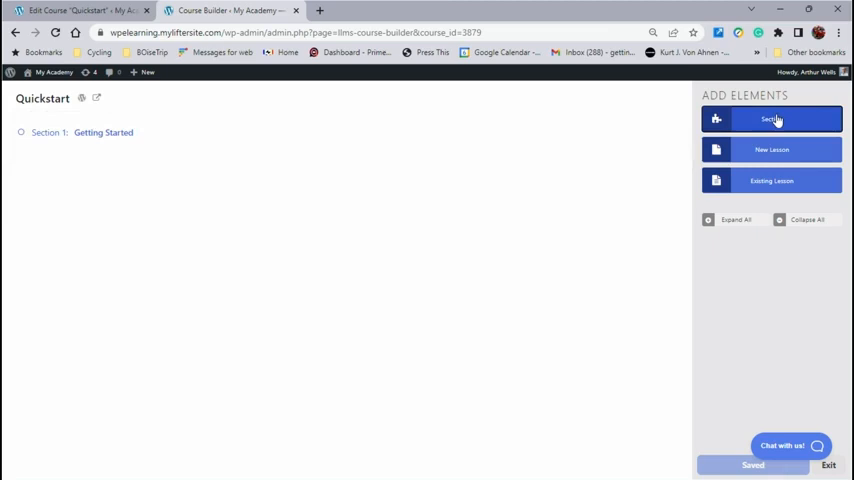
Add two more sections named Create Your Course and Launch Your Course.
left_click(772, 120)
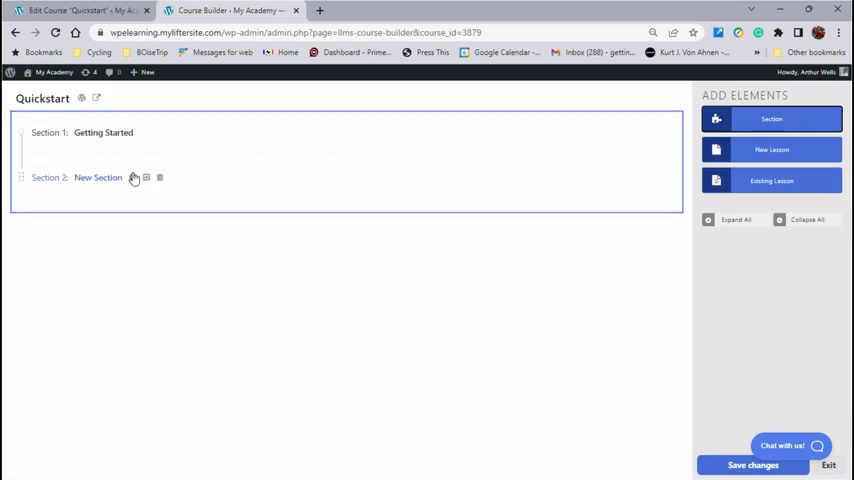
double_click(96, 176)
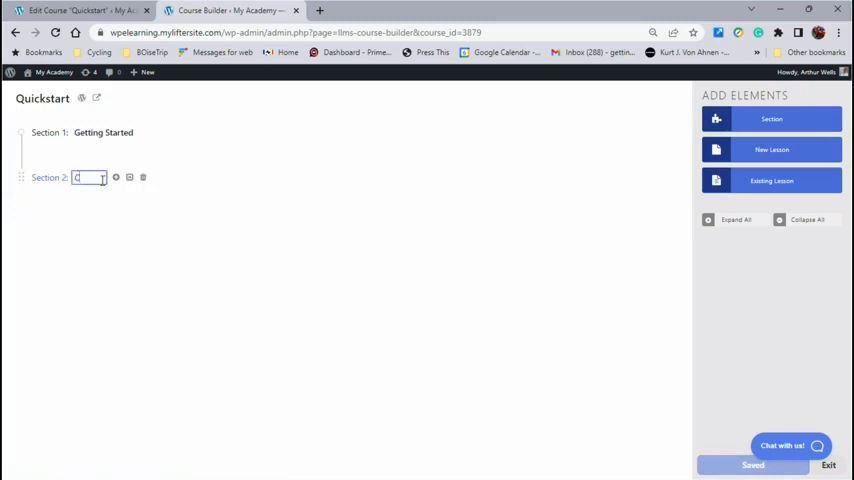
type("Create Your Course")
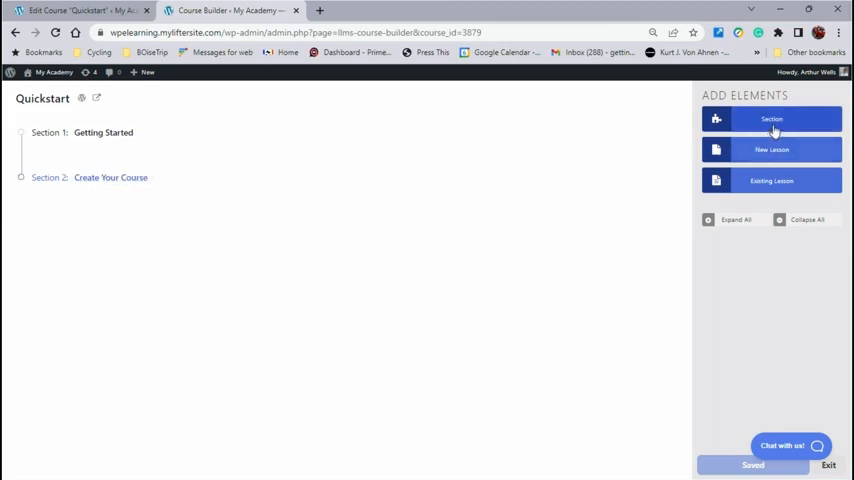
left_click(772, 120)
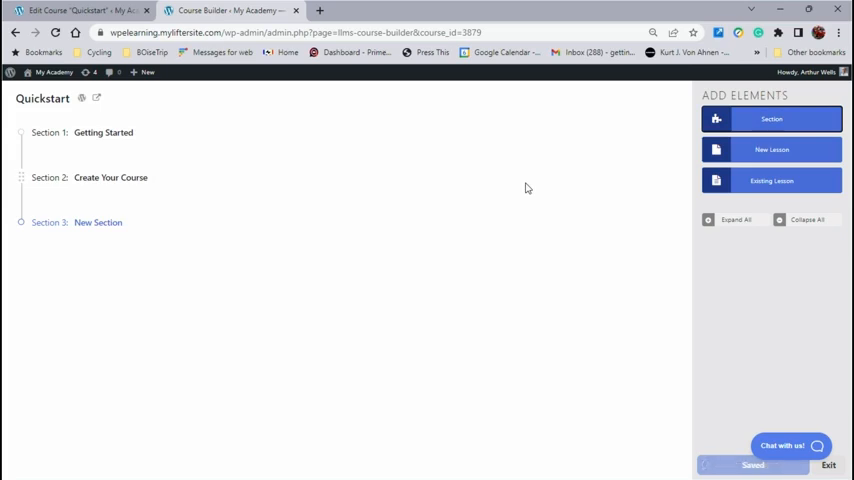
mouse_move(154, 226)
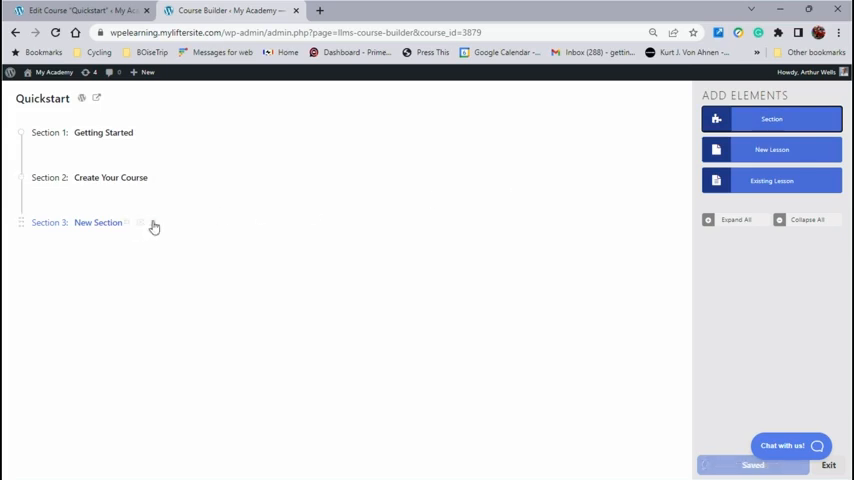
double_click(98, 222)
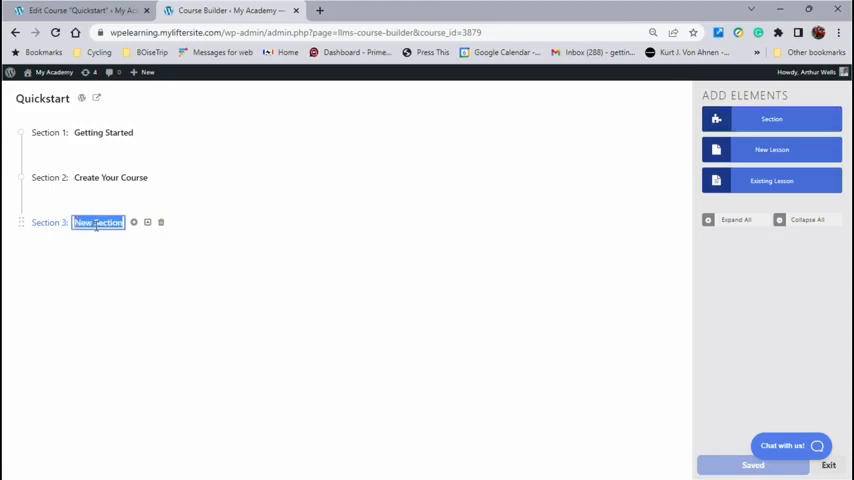
type("Launch")
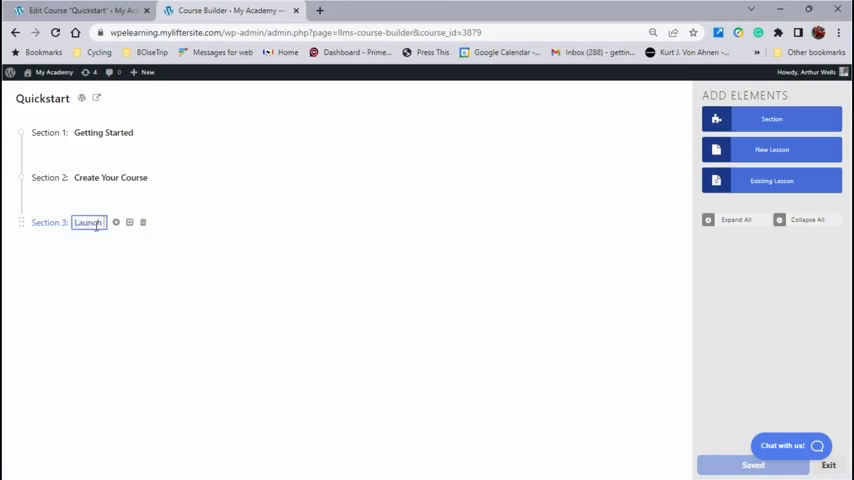
type("Your Course")
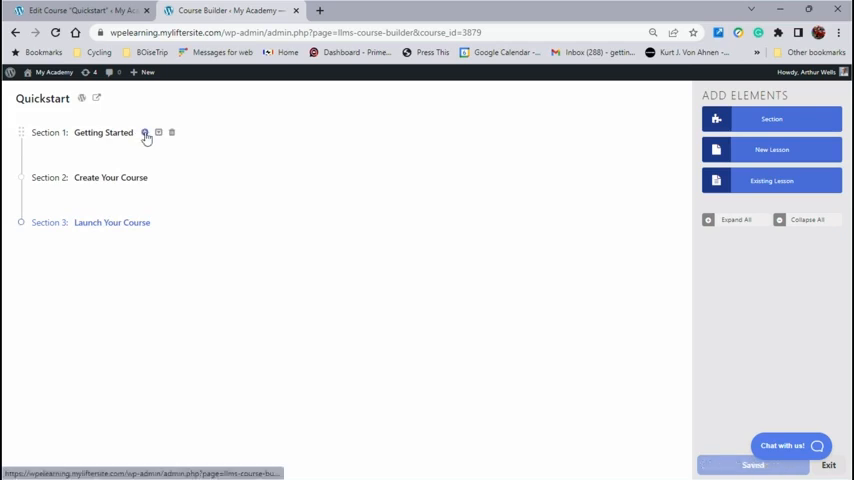
mouse_move(128, 148)
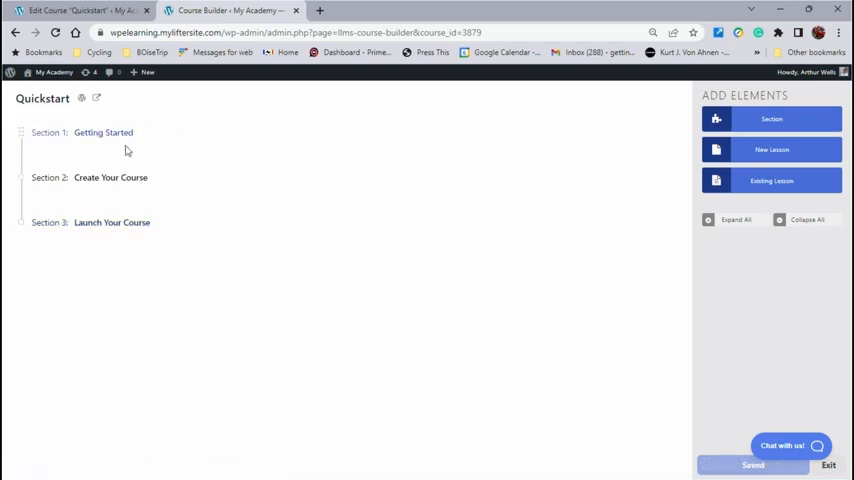
mouse_move(144, 132)
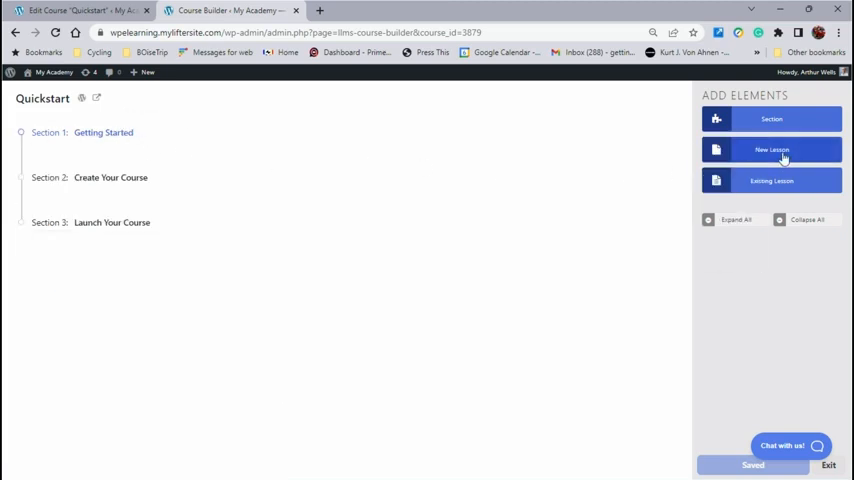
Add new lessons under the Getting Started section.
left_click(772, 148)
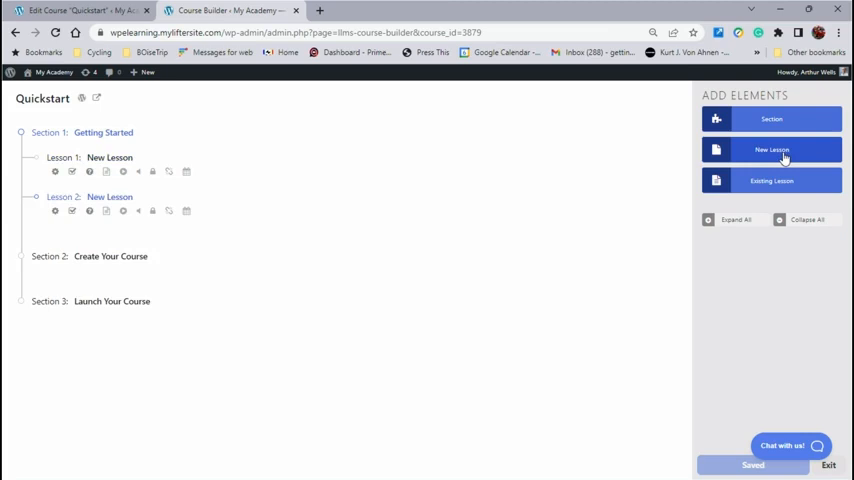
left_click(772, 148)
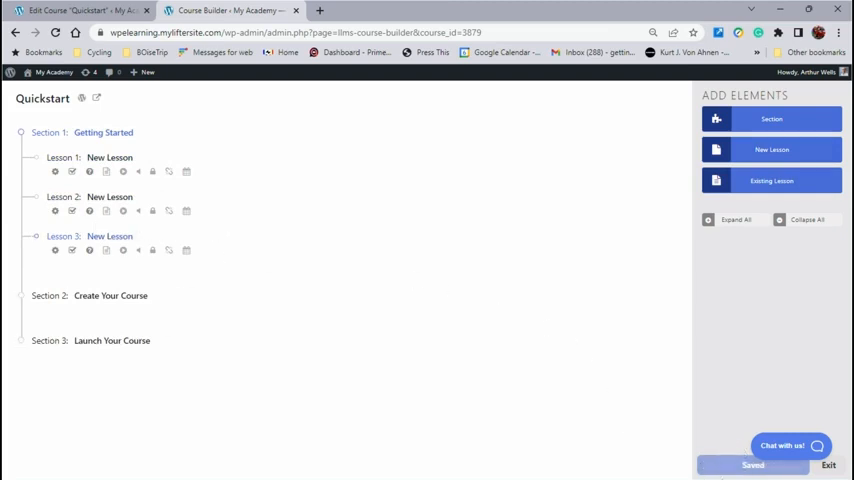
mouse_move(230, 238)
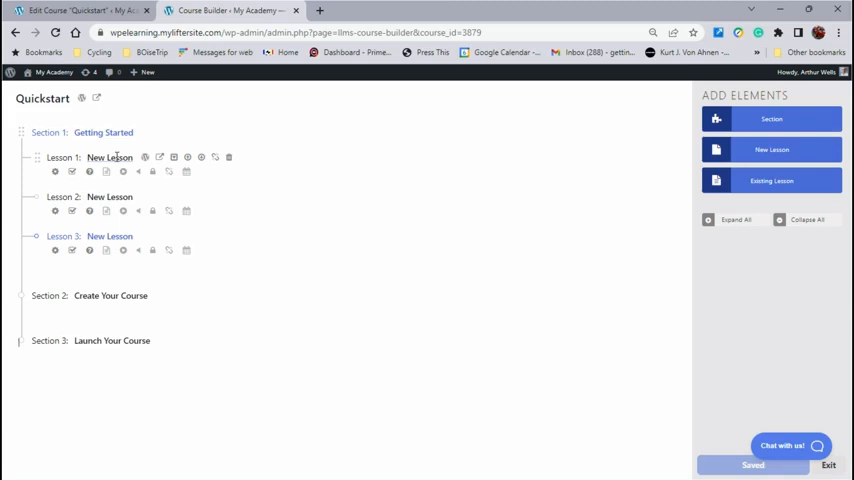
Rename the lessons What is LifterLMS, Why Choose LifterLMS and Who Uses LifterLMS.
double_click(108, 156)
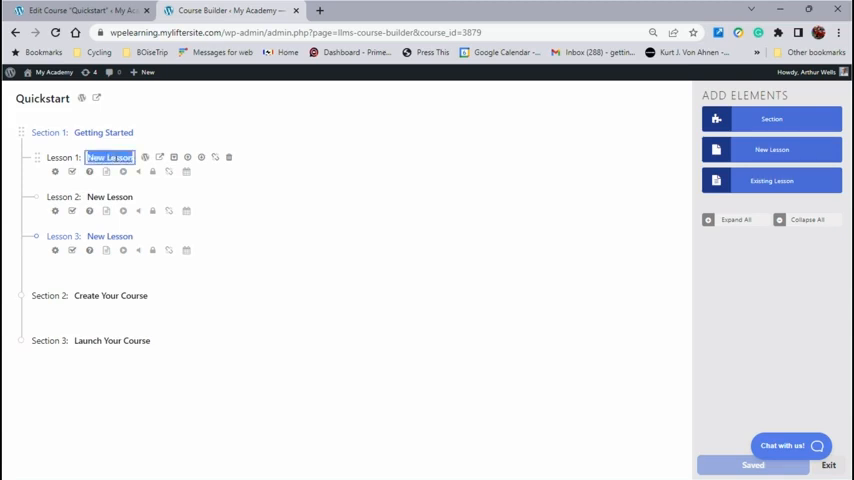
type("What is")
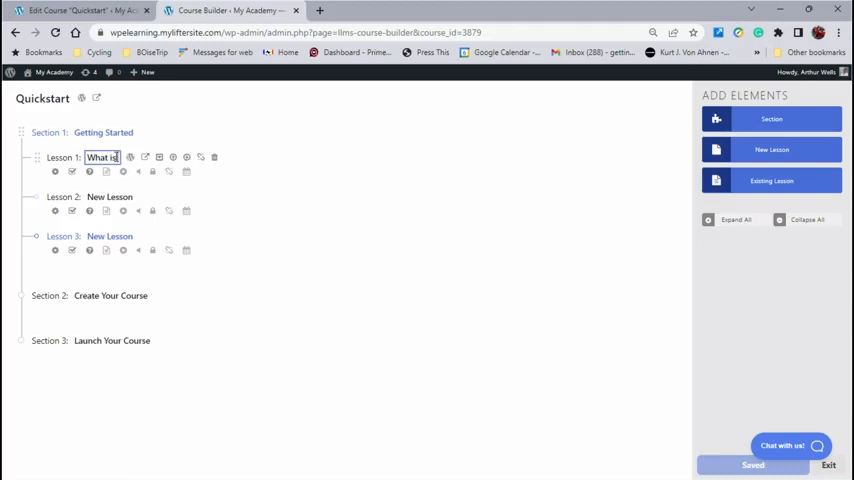
type("LifterLMS")
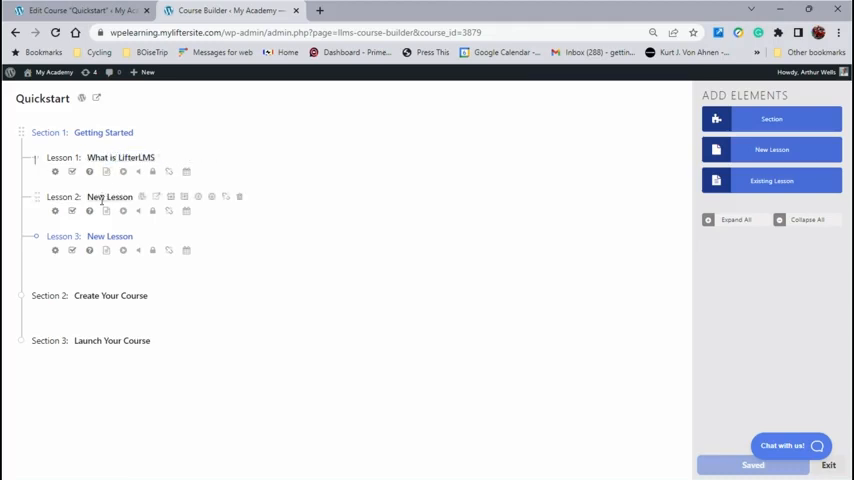
double_click(110, 196)
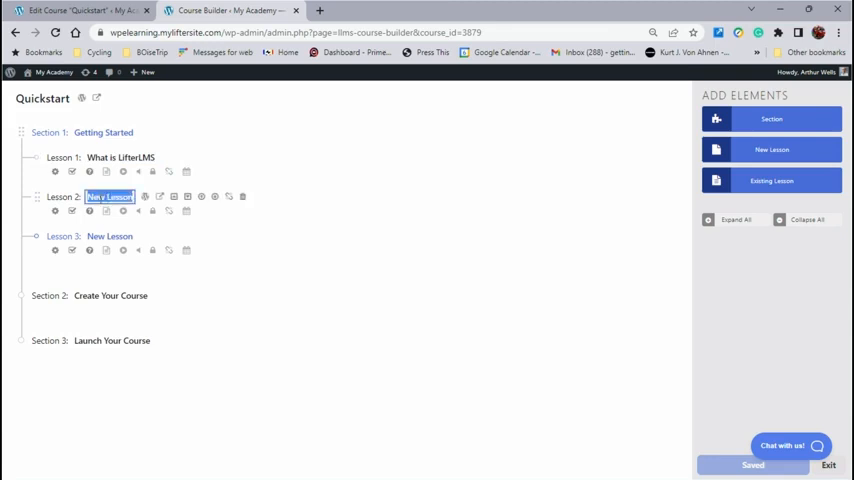
type("Why Cha")
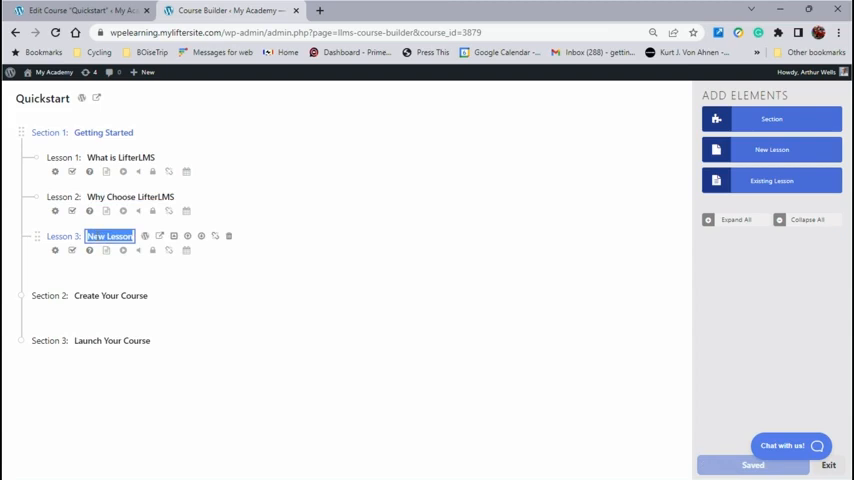
type("Who Uses")
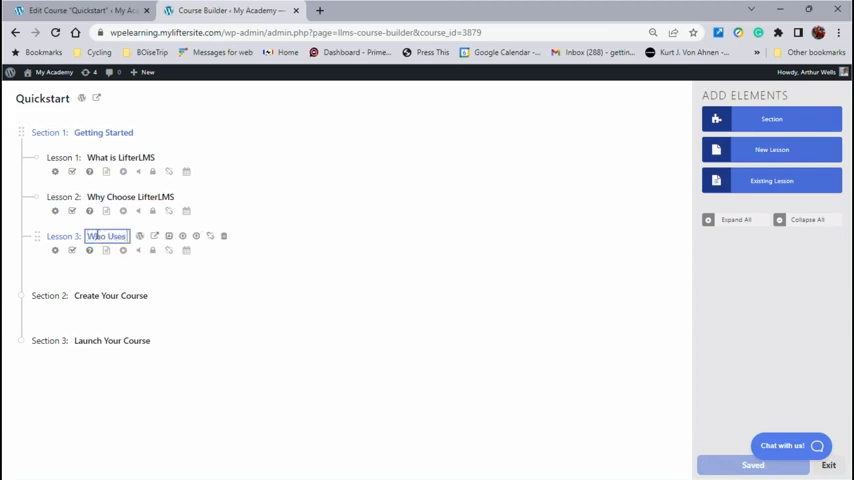
type("Lifter")
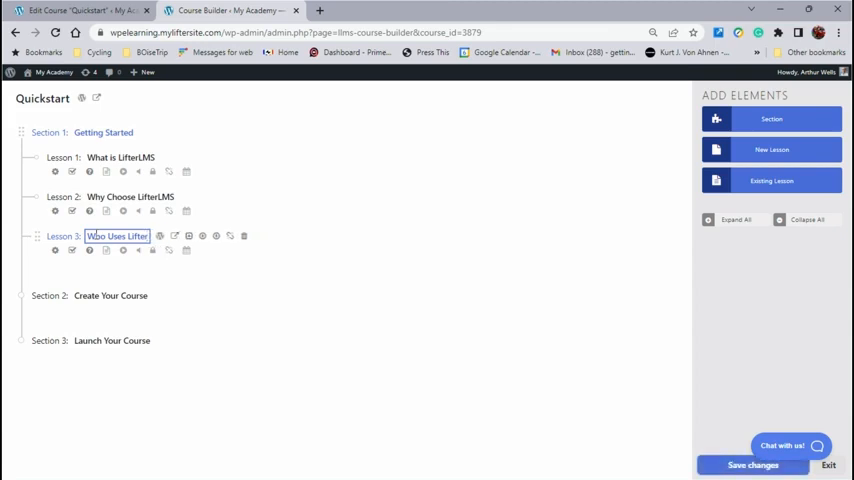
type("LMS")
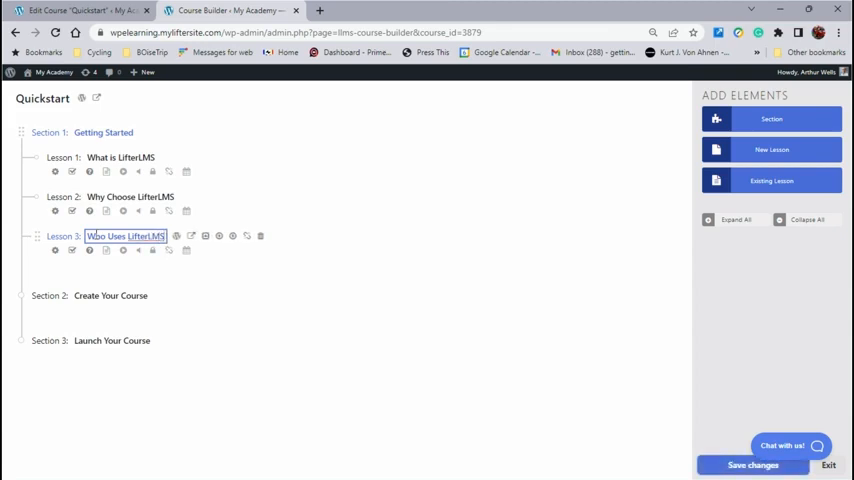
Save the outline, then add Create Your Course lessons Name Your Course and Add Course Description.
left_click(192, 276)
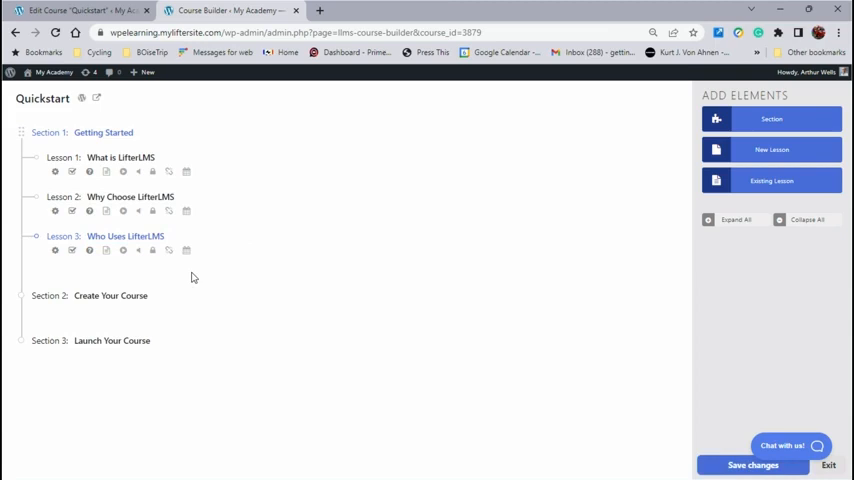
left_click(752, 464)
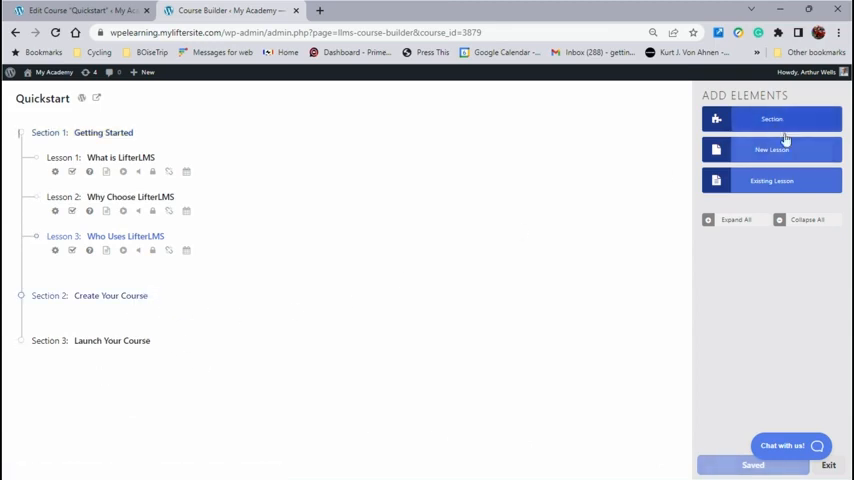
left_click(772, 148)
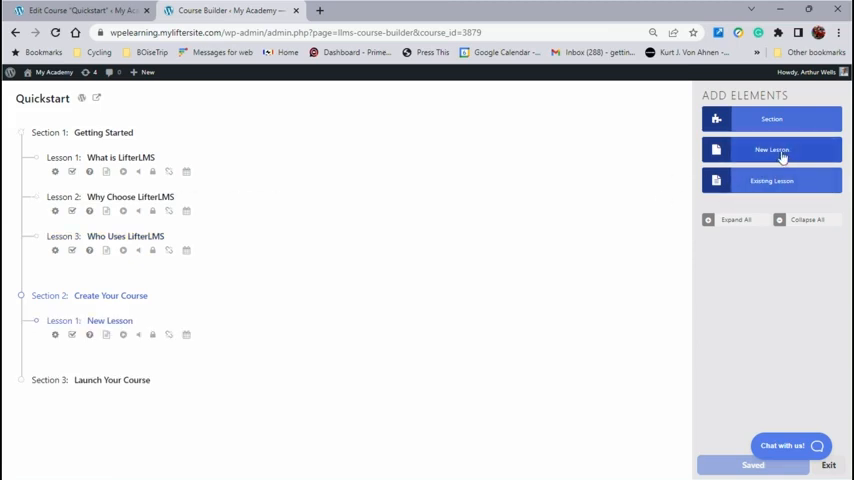
left_click(772, 148)
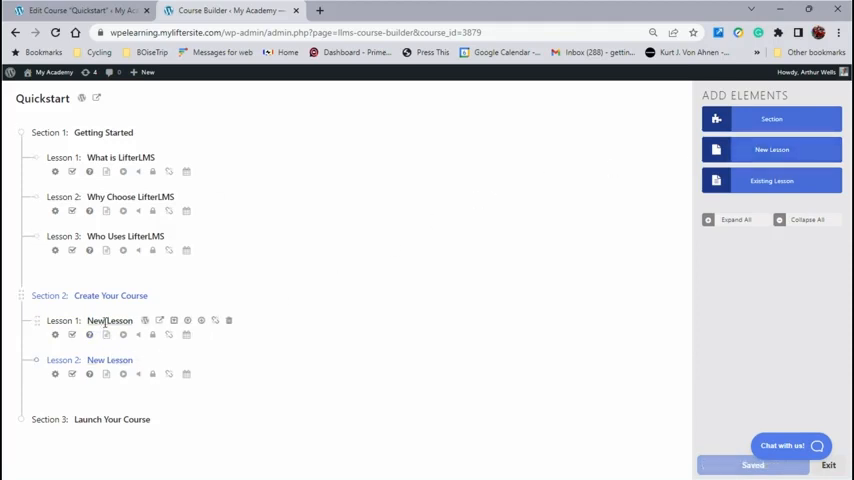
double_click(110, 320)
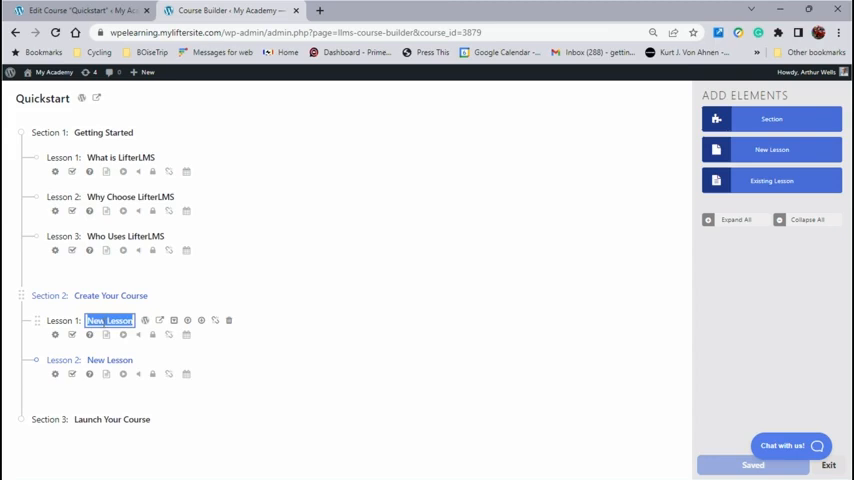
type("Name Your Course")
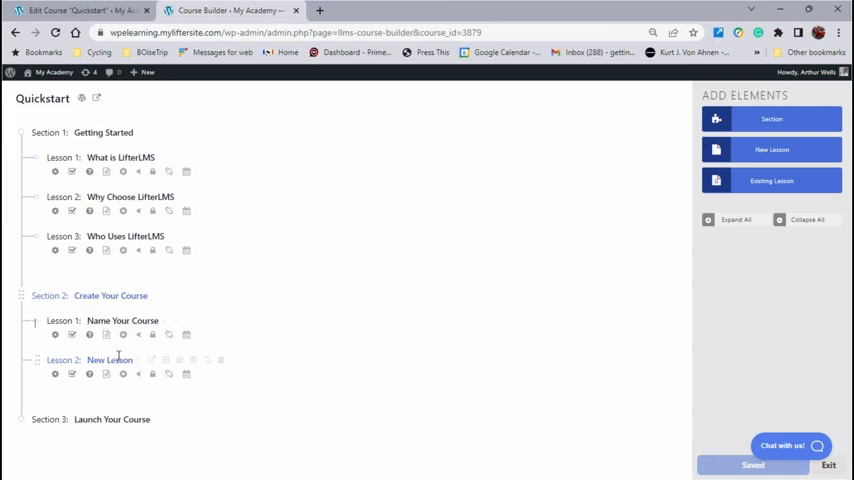
double_click(110, 360)
type("Add Course")
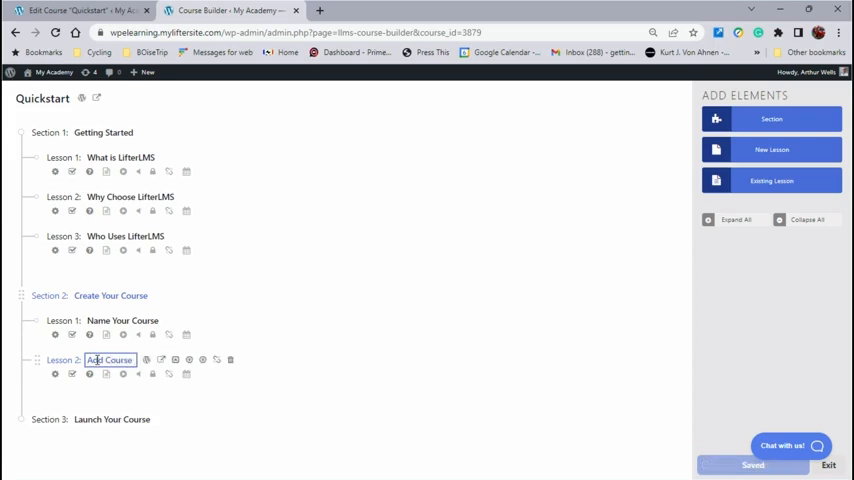
type("Description")
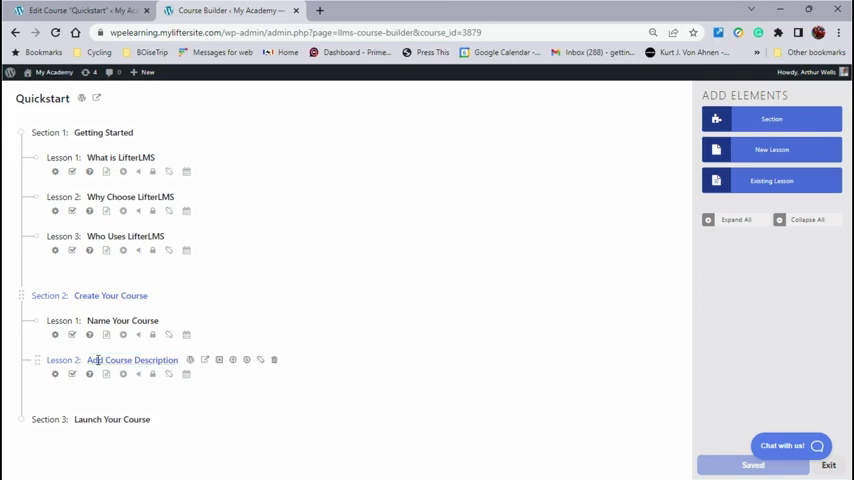
mouse_move(462, 302)
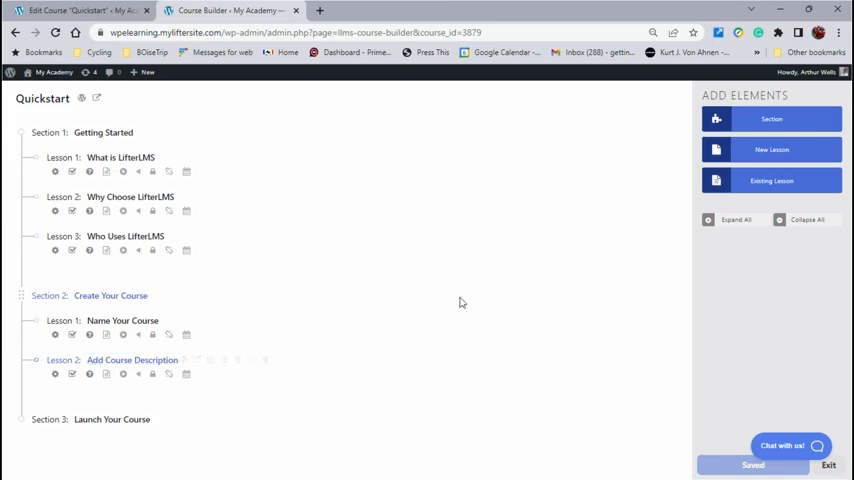
Add a third Create Your Course lesson named Add Course Image.
left_click(760, 148)
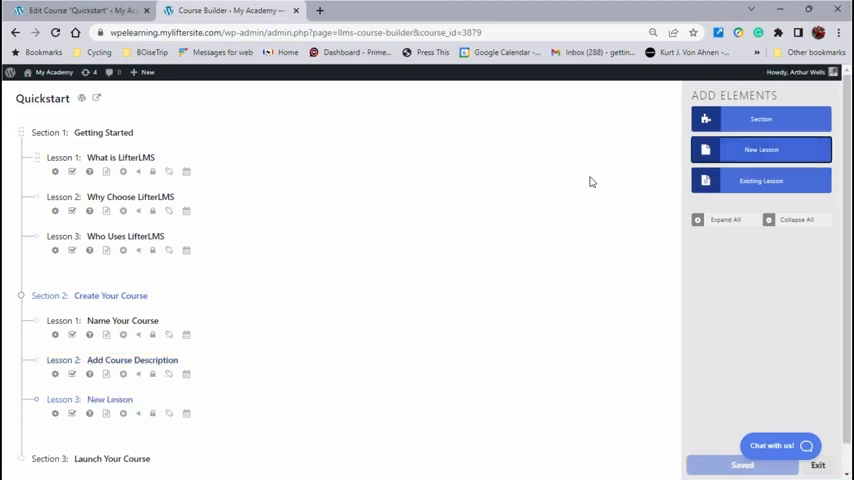
mouse_move(168, 404)
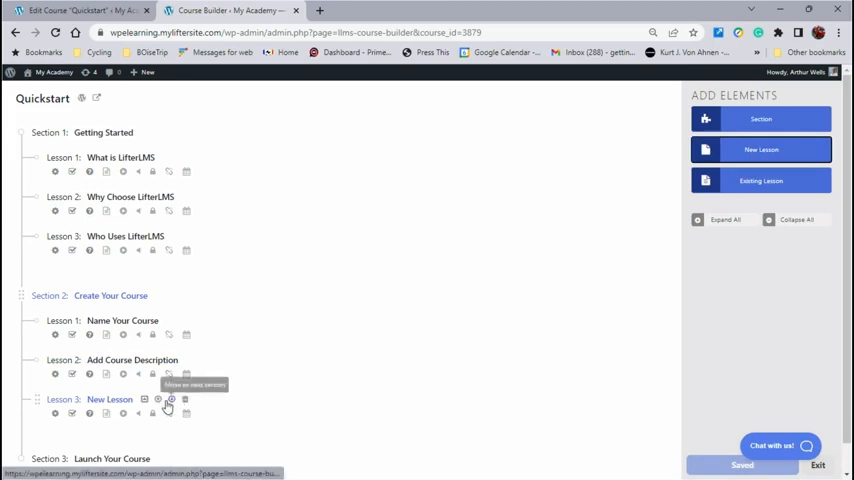
double_click(110, 400)
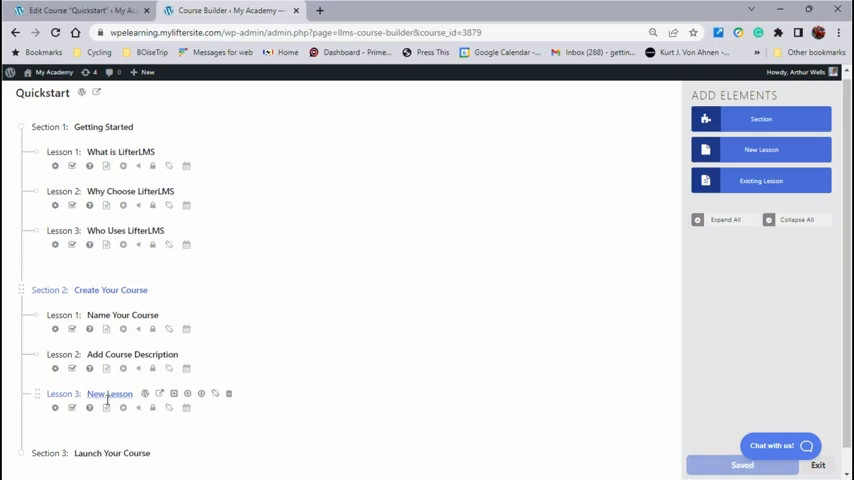
scroll("up", 3)
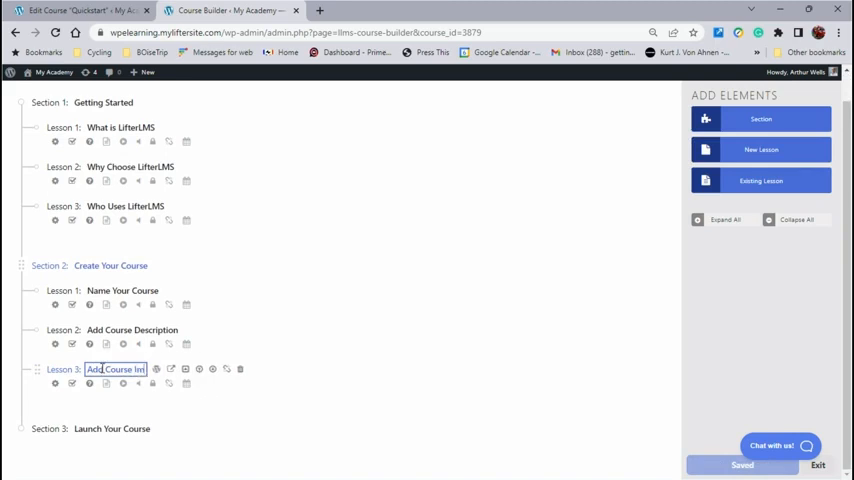
type("Add Course Image")
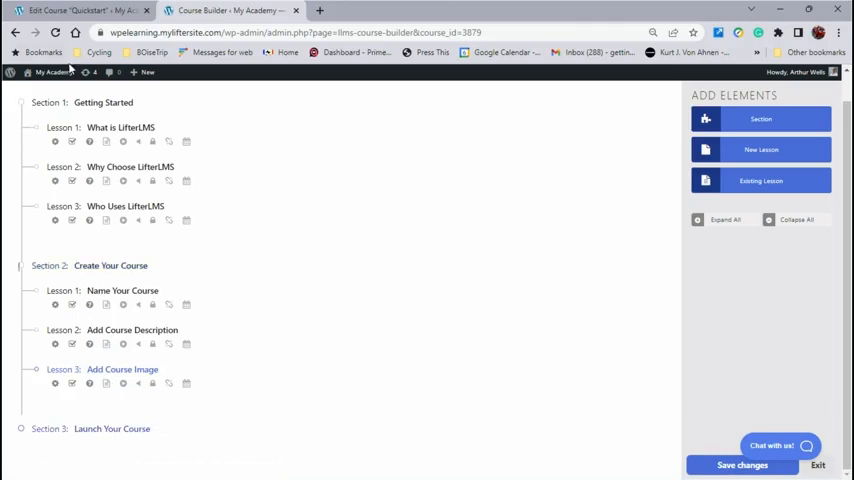
Add Launch Your Course lessons Celebrate and Test and Start Course Marketing, and save the outline.
left_click(742, 464)
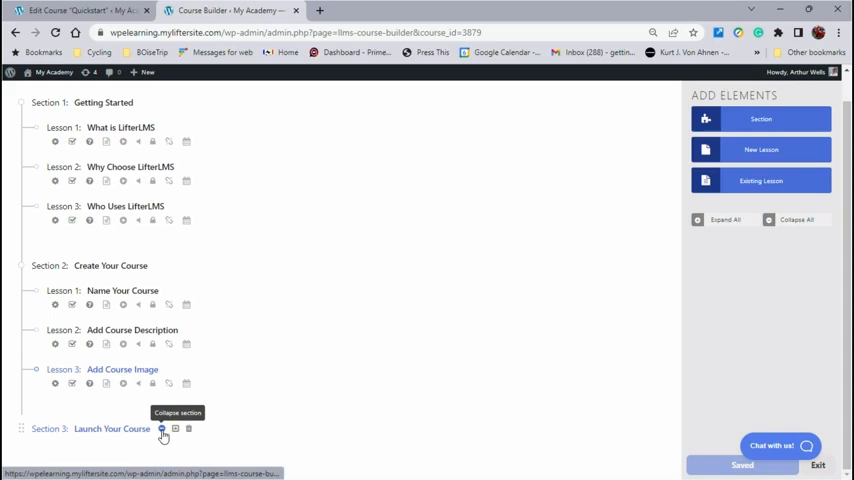
left_click(760, 148)
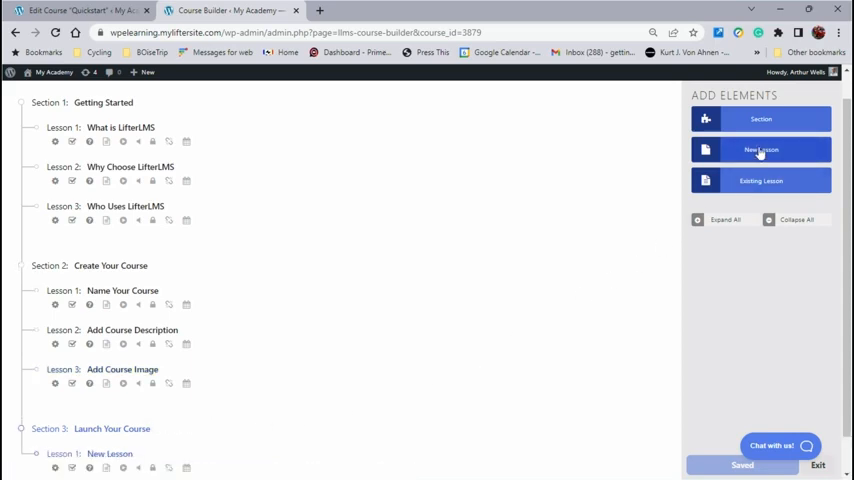
left_click(760, 148)
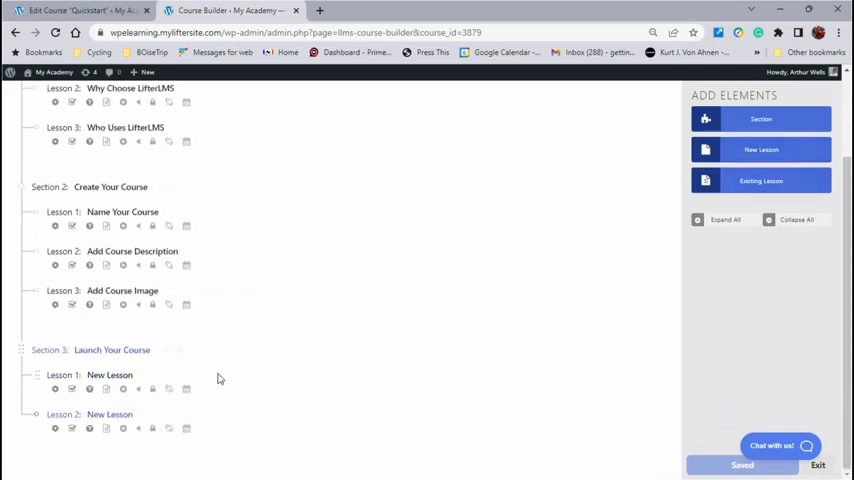
mouse_move(204, 380)
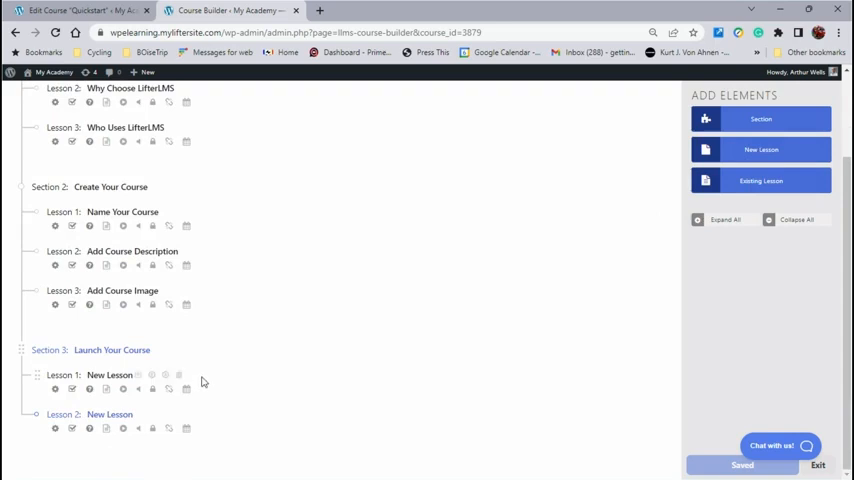
double_click(110, 376)
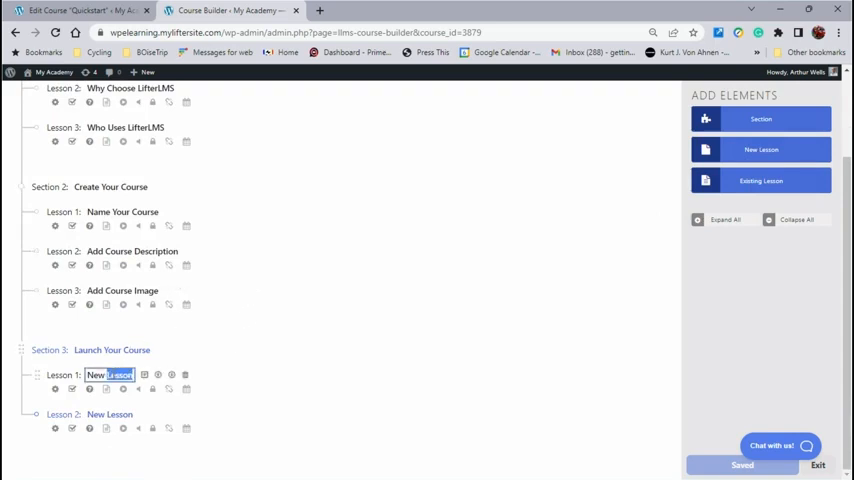
type("Celebrate and Test")
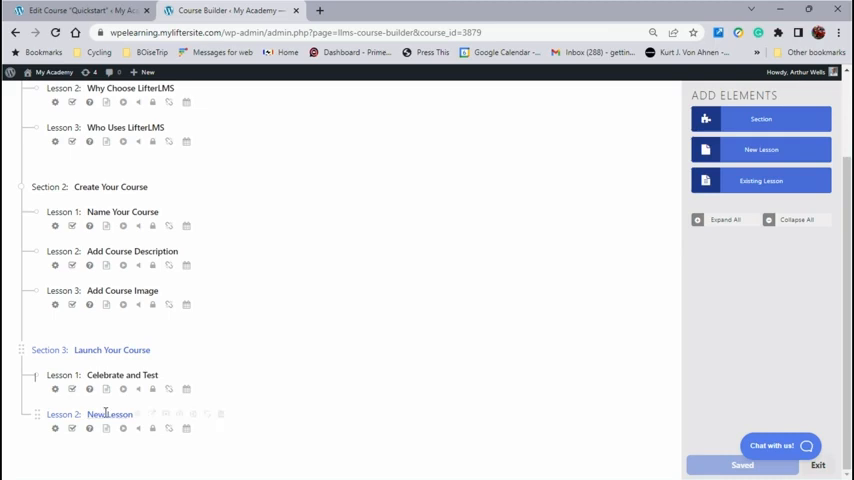
double_click(110, 412)
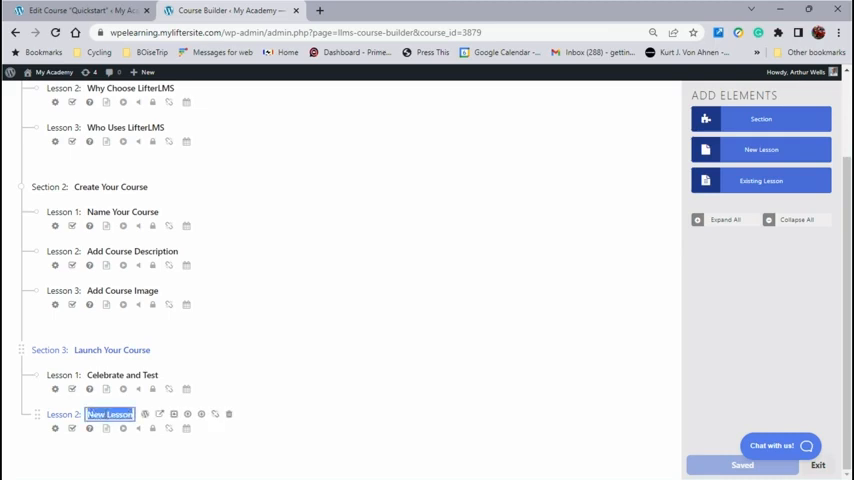
type("Start Course Marketing")
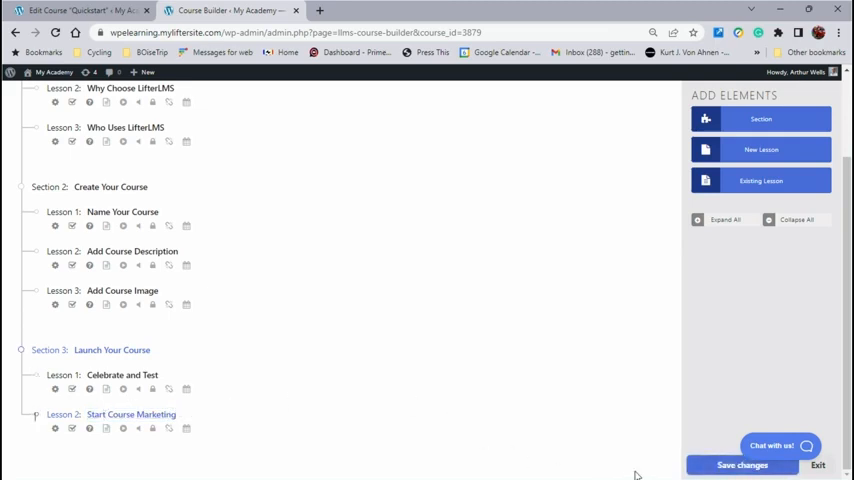
left_click(742, 464)
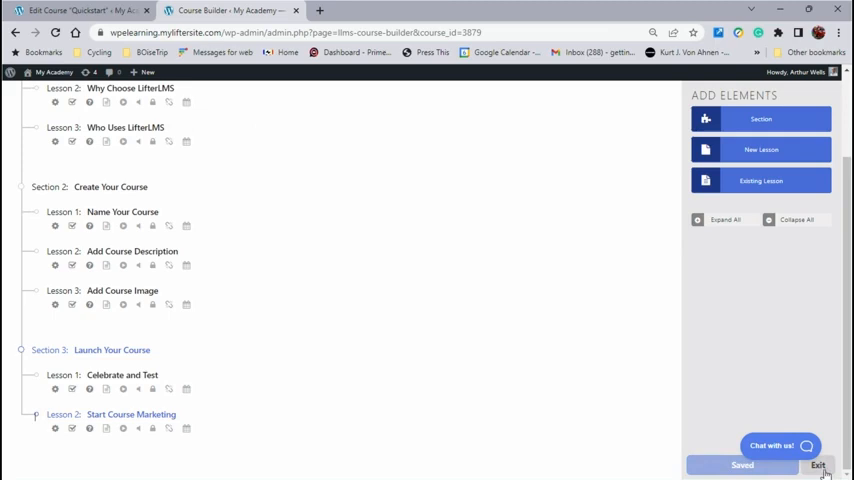
Exit the builder and review the three-section outline in the course editor.
left_click(818, 464)
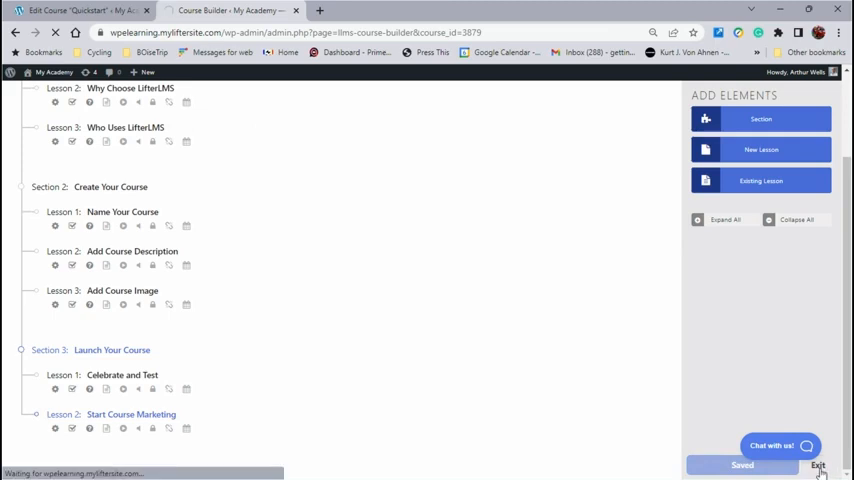
left_click(818, 464)
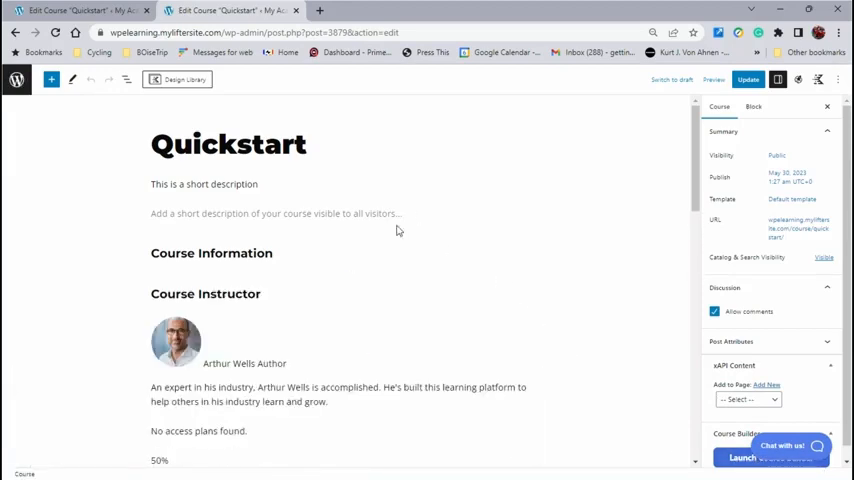
scroll("down", 3)
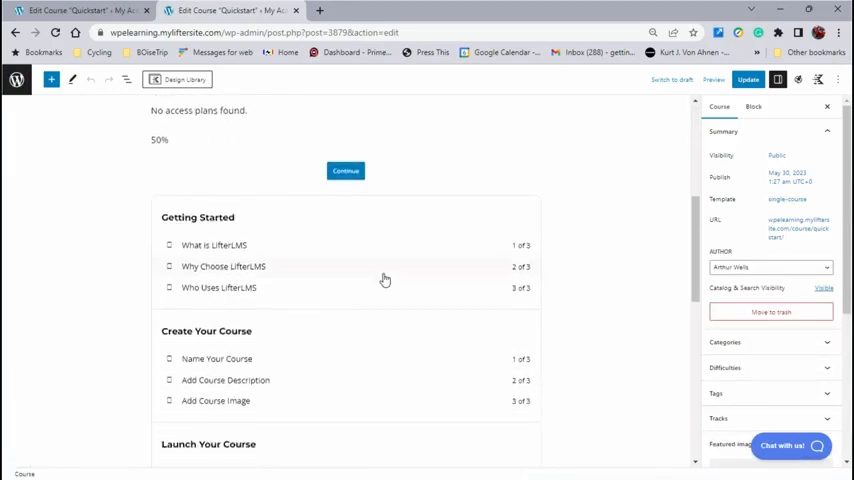
scroll("down", 3)
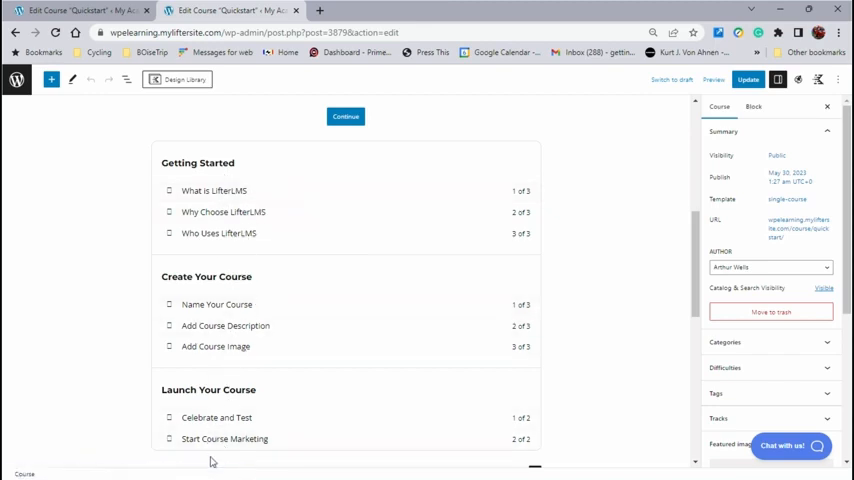
mouse_move(194, 196)
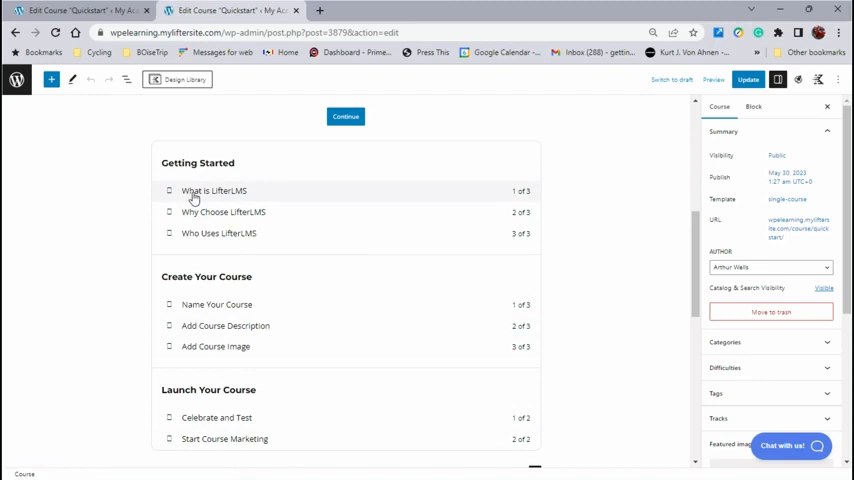
mouse_move(190, 310)
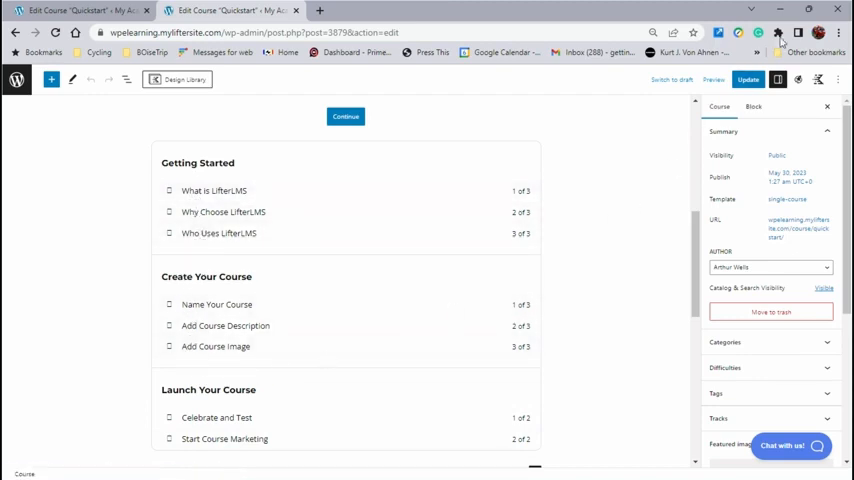
Update the published Quickstart course in WordPress.
left_click(748, 80)
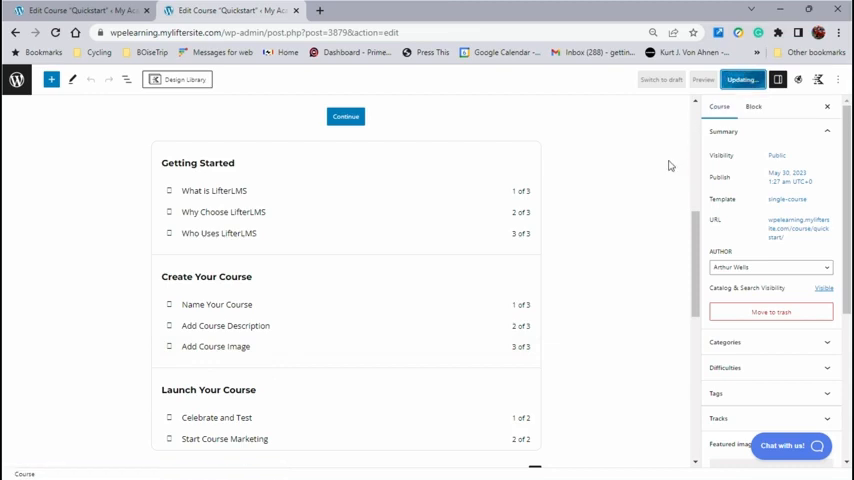
left_click(740, 80)
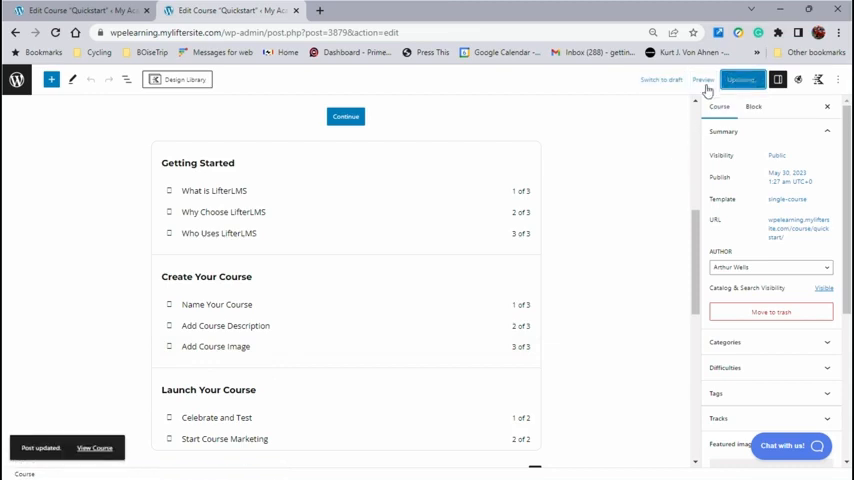
left_click(704, 80)
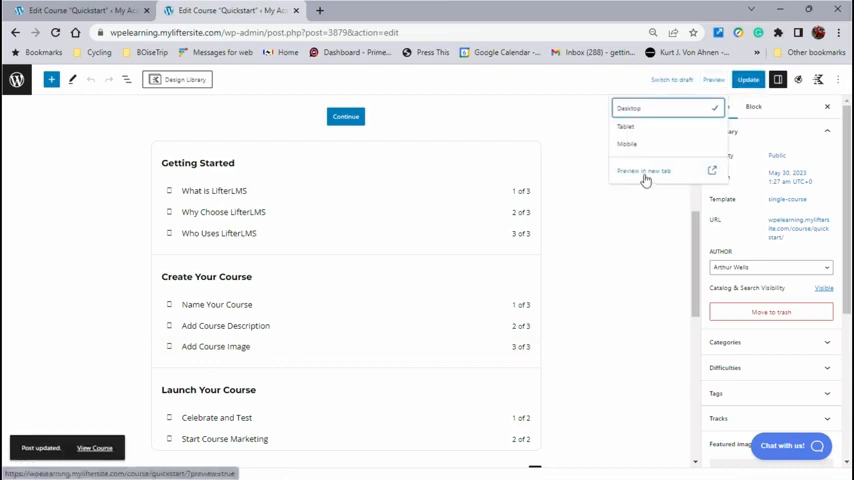
Preview the Quickstart course page in a new tab and review its sections and lessons.
left_click(644, 170)
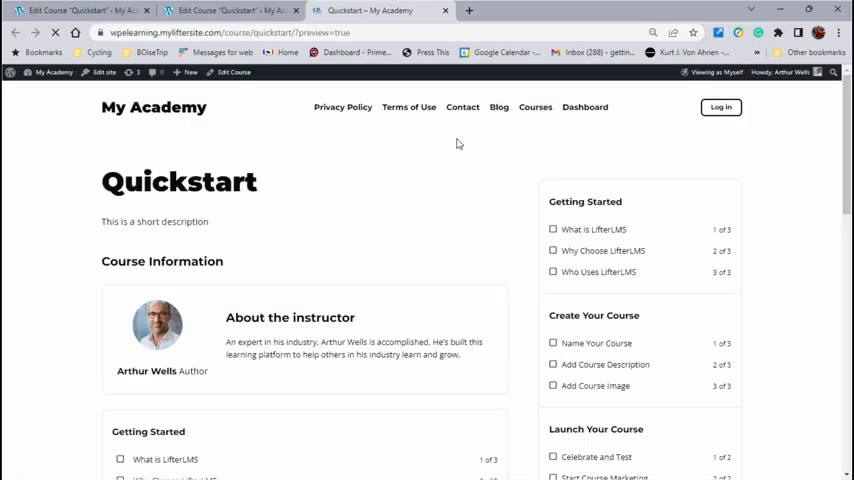
scroll("down", 3)
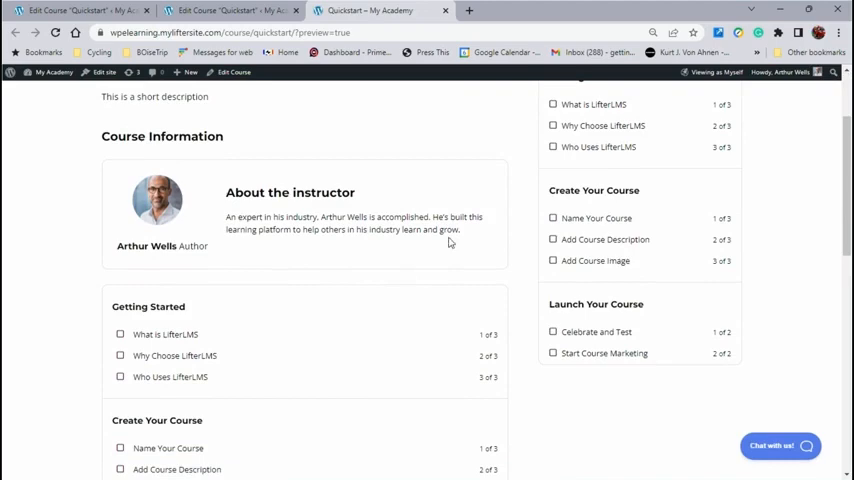
mouse_move(620, 126)
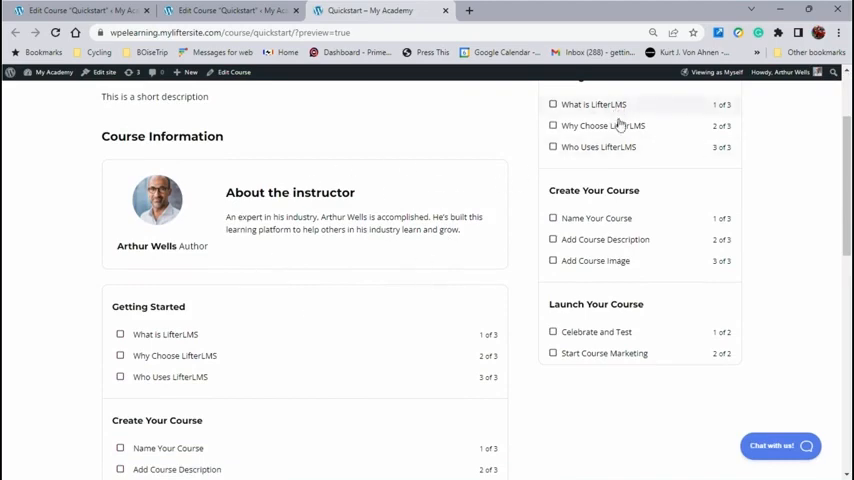
scroll("down", 3)
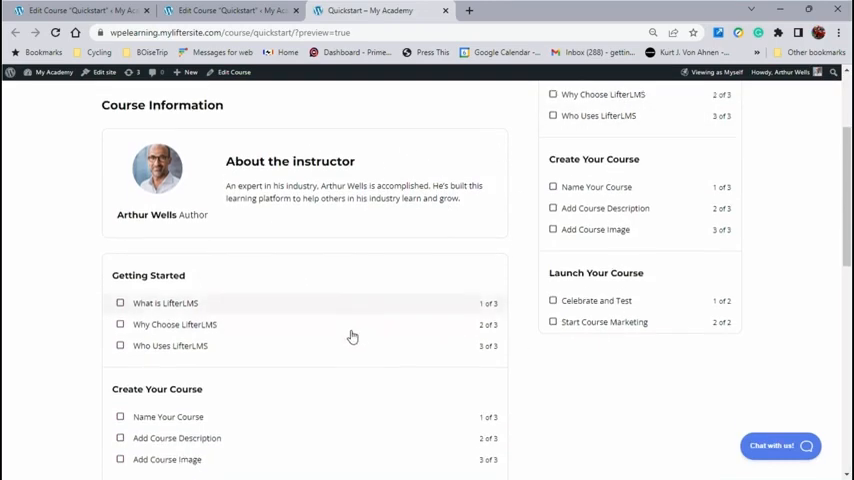
scroll("down", 3)
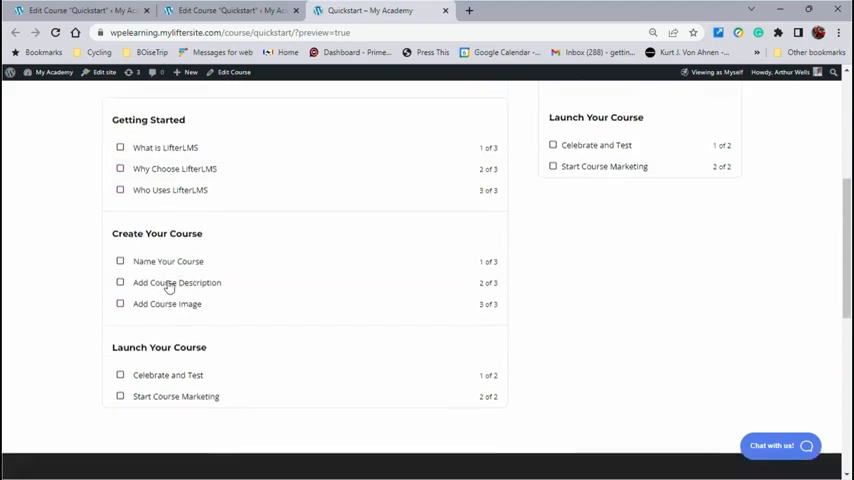
scroll("down", 3)
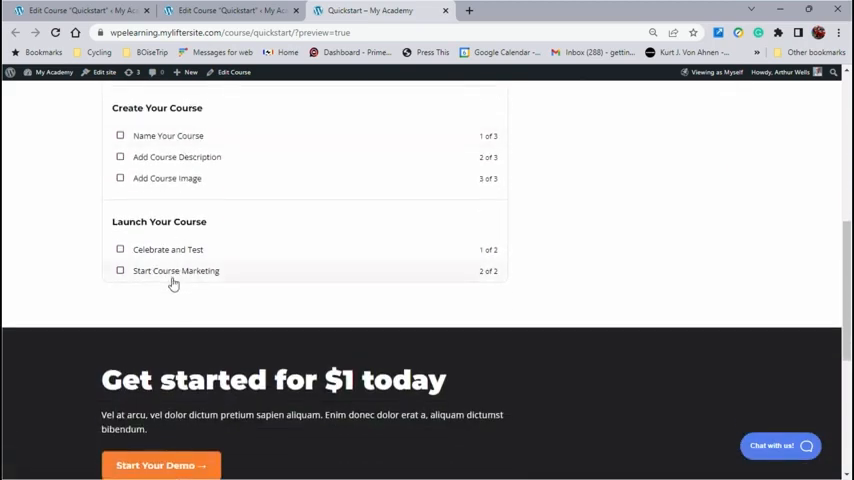